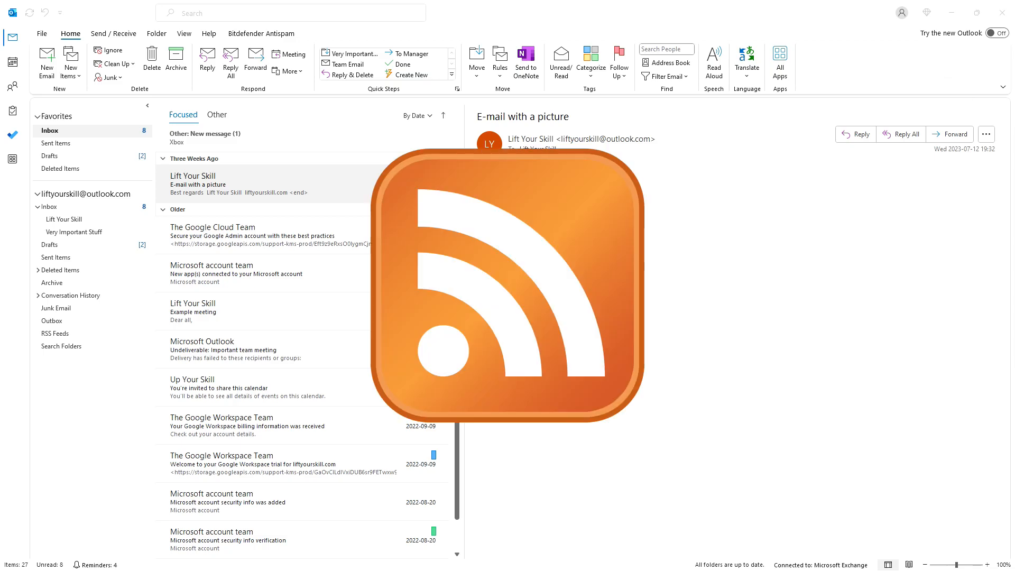
{"action": "mouse_move", "coordinate": [734, 226]}
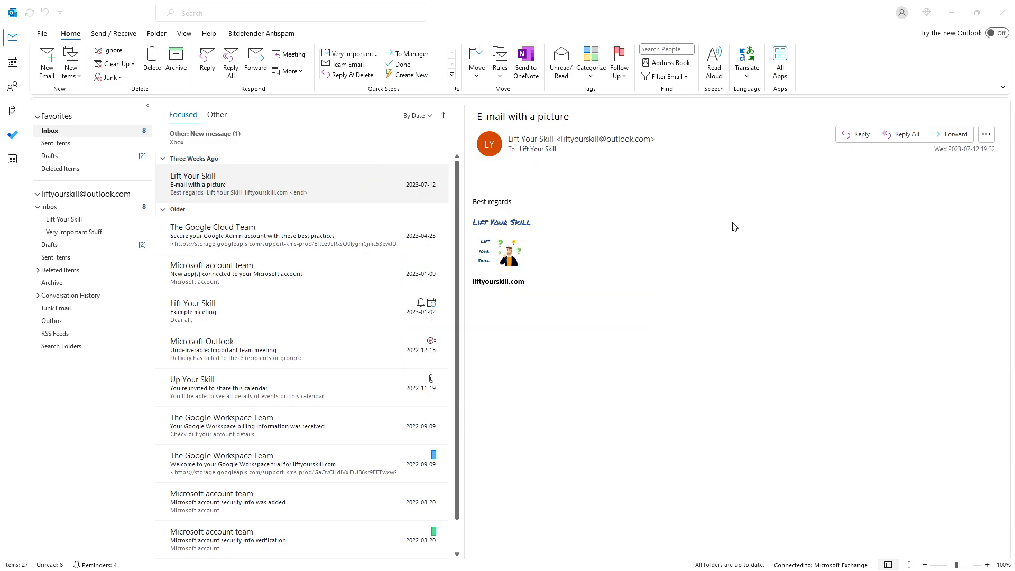
{"action": "mouse_move", "coordinate": [192, 311]}
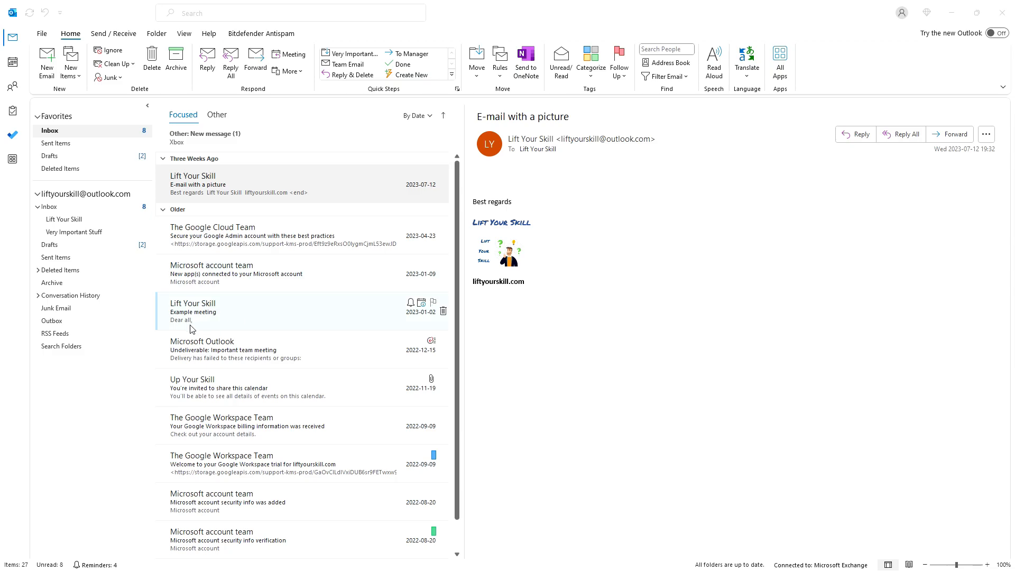
Step: Select the empty RSS Feeds folder, start Add a New RSS Feed from its menu, then cancel the prompt
{"action": "left_click", "coordinate": [56, 333]}
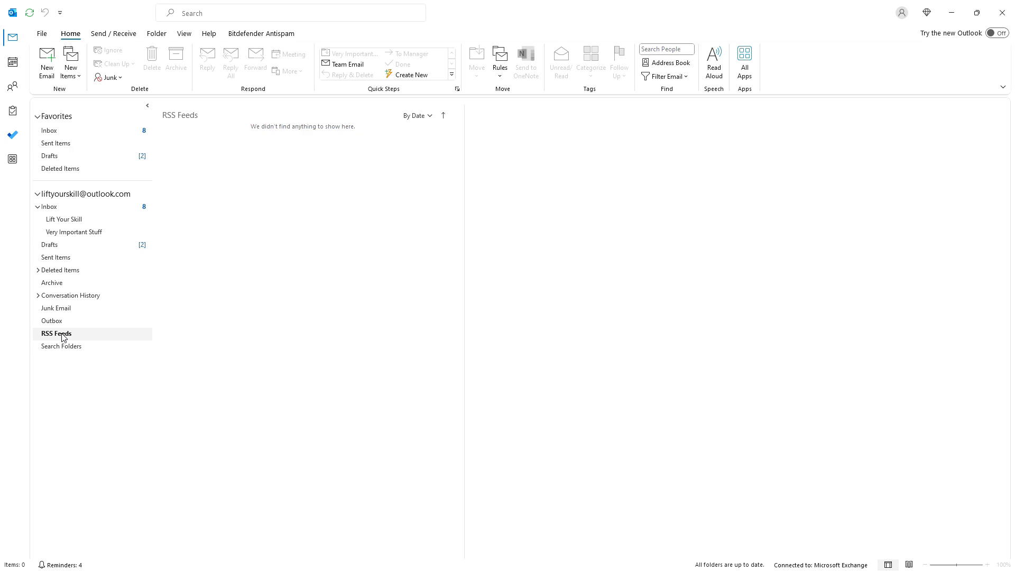
{"action": "right_click", "coordinate": [56, 333]}
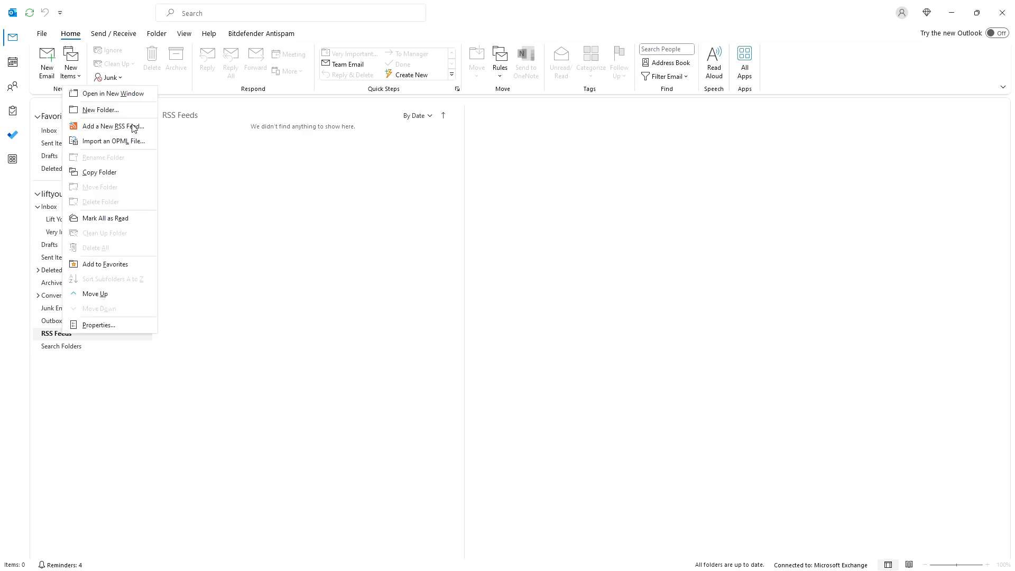
{"action": "left_click", "coordinate": [115, 126]}
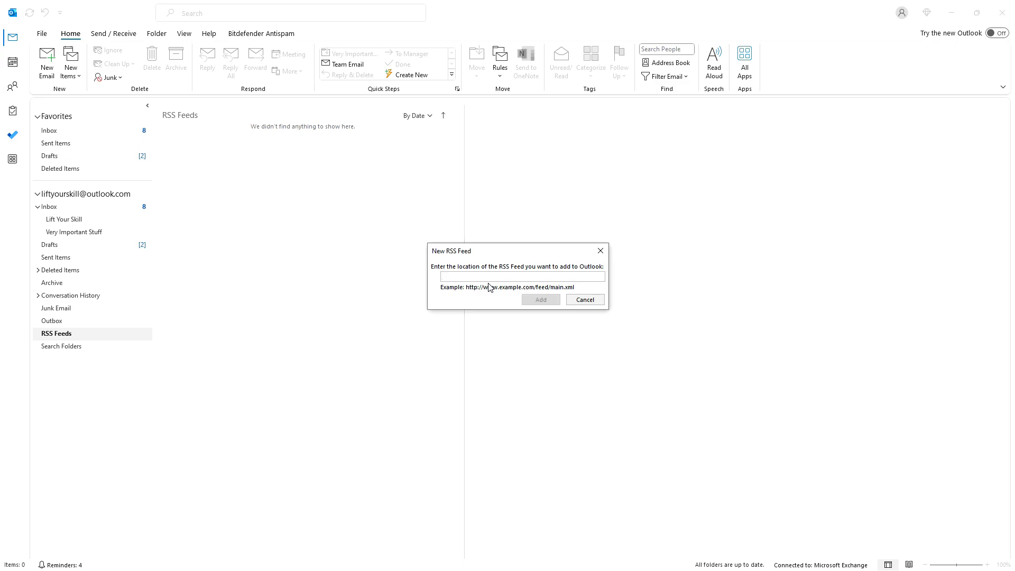
{"action": "left_click", "coordinate": [584, 299]}
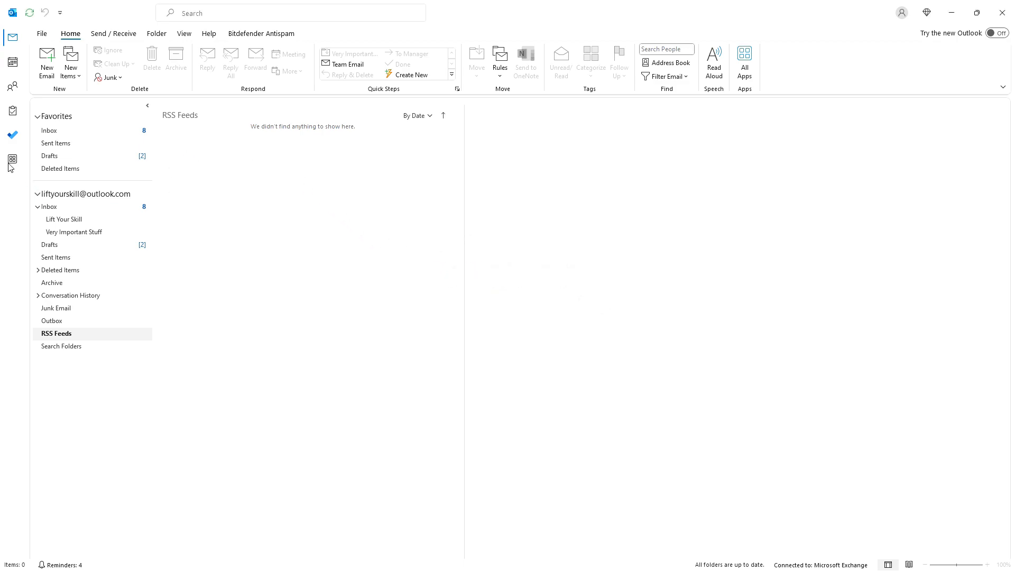
Step: Switch the pane to the full folder list (Calendar, Contacts, Notes, Tasks, RSS Feeds) and dismiss the pin tip
{"action": "left_click", "coordinate": [11, 160]}
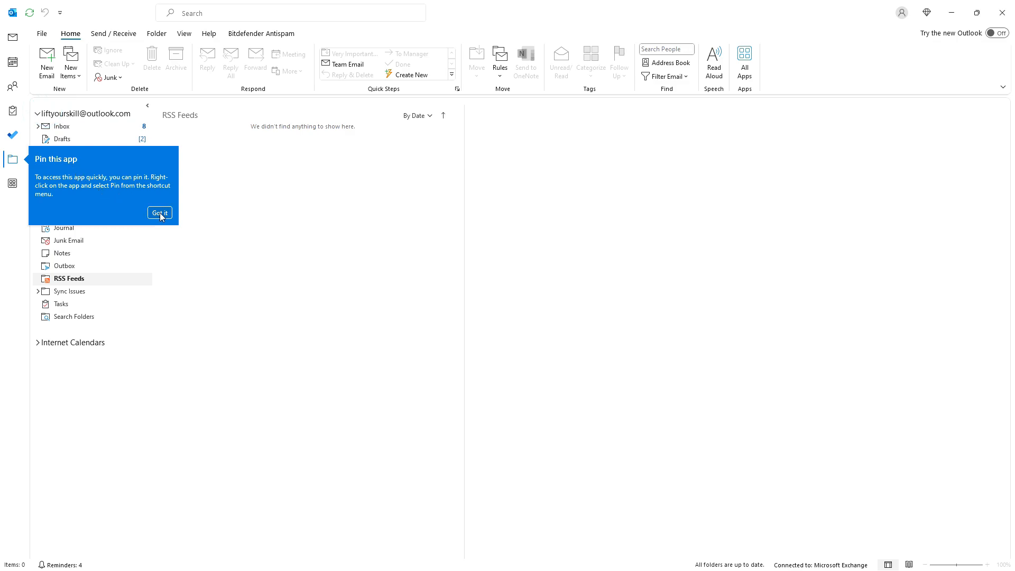
{"action": "left_click", "coordinate": [160, 213]}
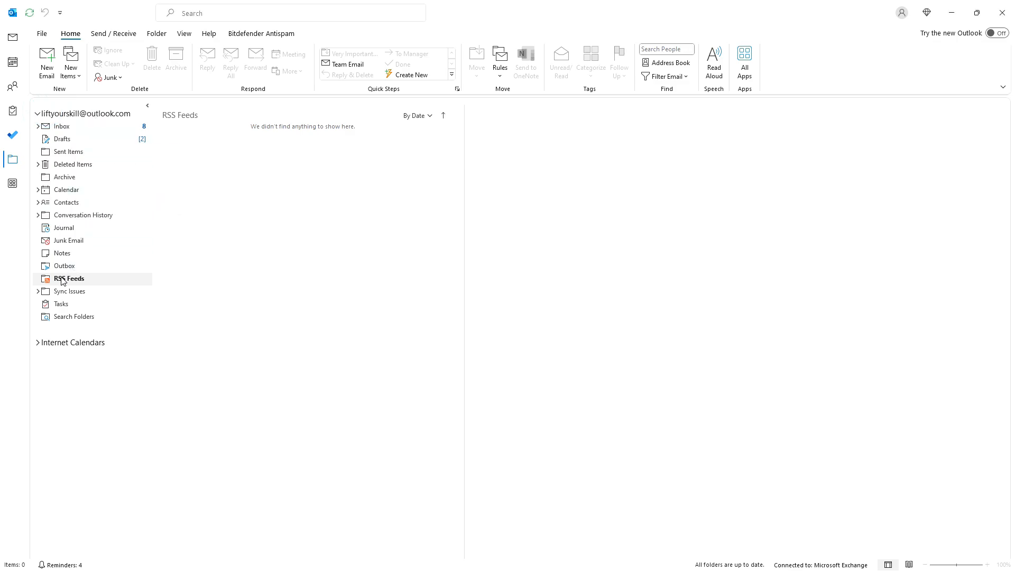
{"action": "right_click", "coordinate": [68, 278]}
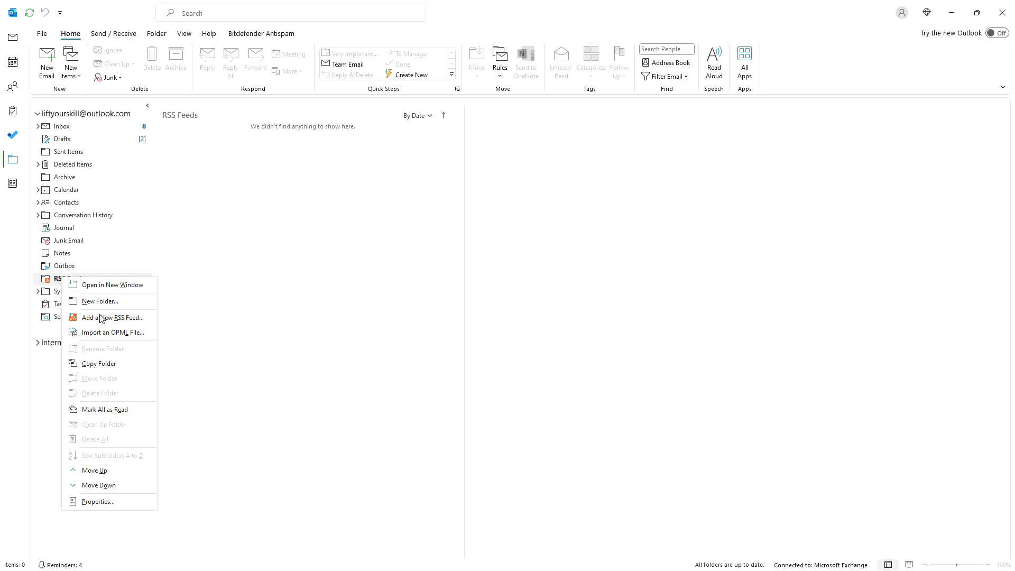
{"action": "mouse_move", "coordinate": [126, 348]}
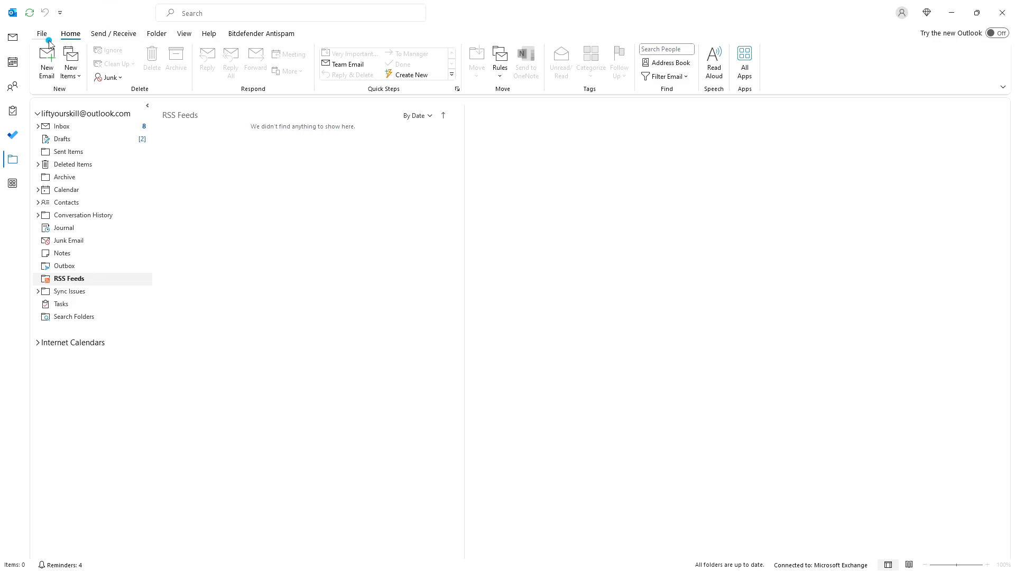
Step: Reach the RSS Feeds tab of Account Settings via File and start a new, still-blank feed entry
{"action": "left_click", "coordinate": [41, 32]}
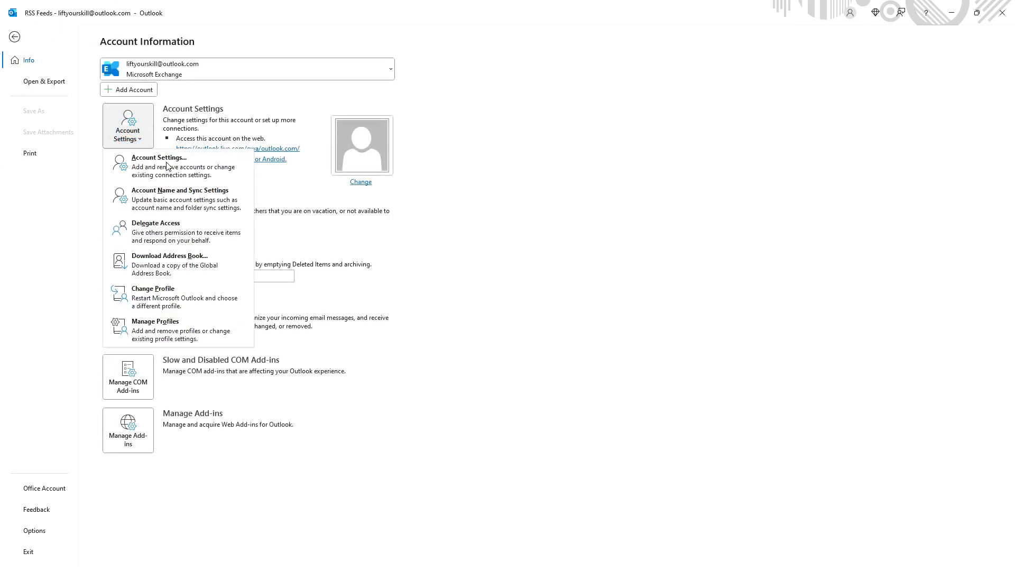
{"action": "left_click", "coordinate": [158, 166]}
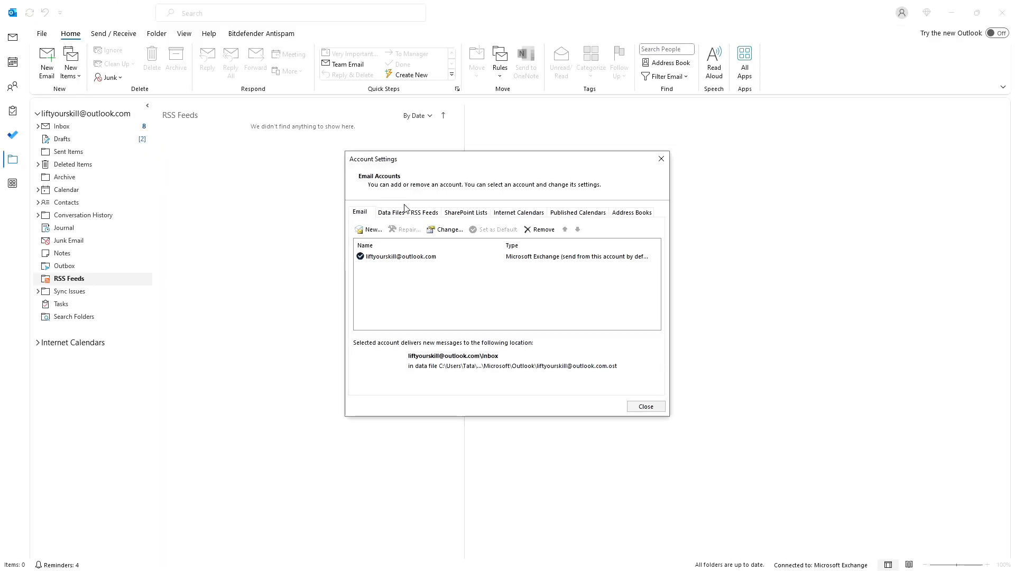
{"action": "left_click", "coordinate": [425, 212]}
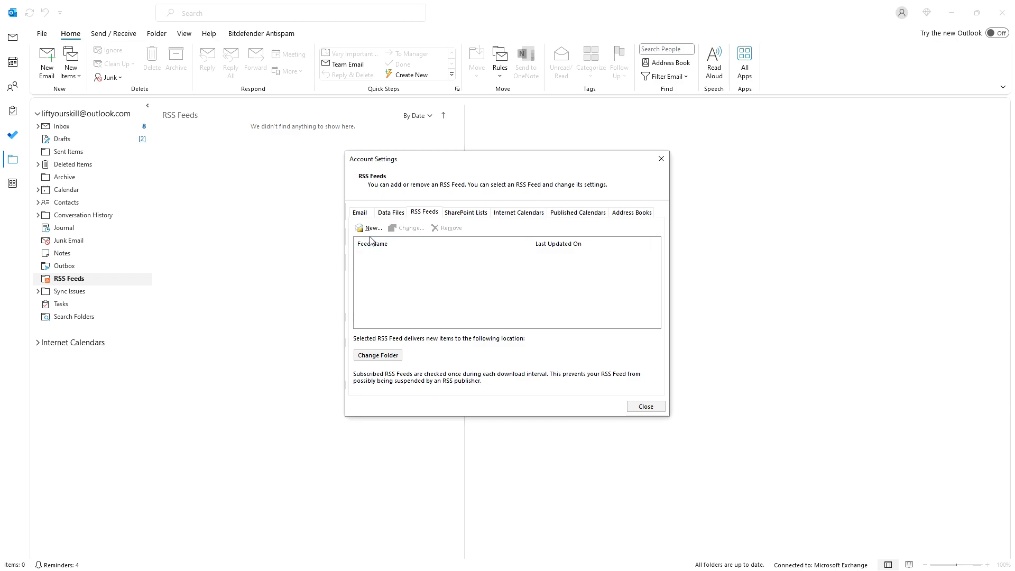
{"action": "left_click", "coordinate": [372, 229]}
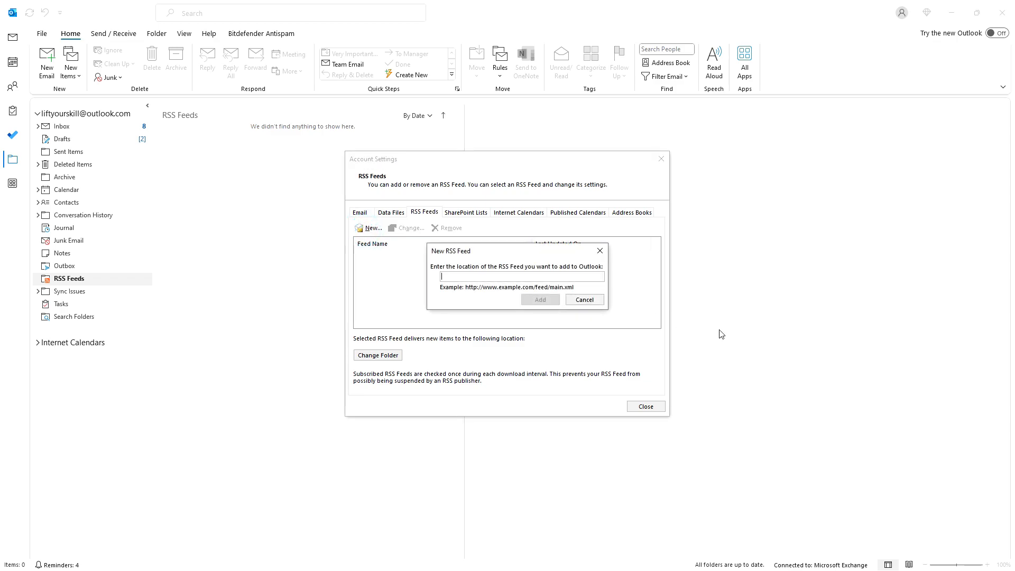
{"action": "mouse_move", "coordinate": [511, 383]}
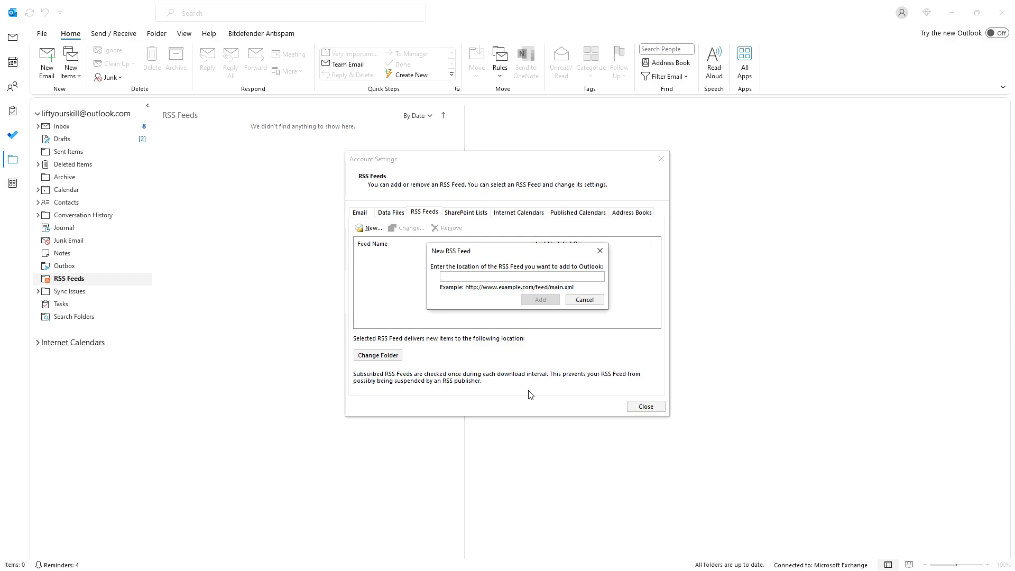
{"action": "left_click", "coordinate": [516, 276]}
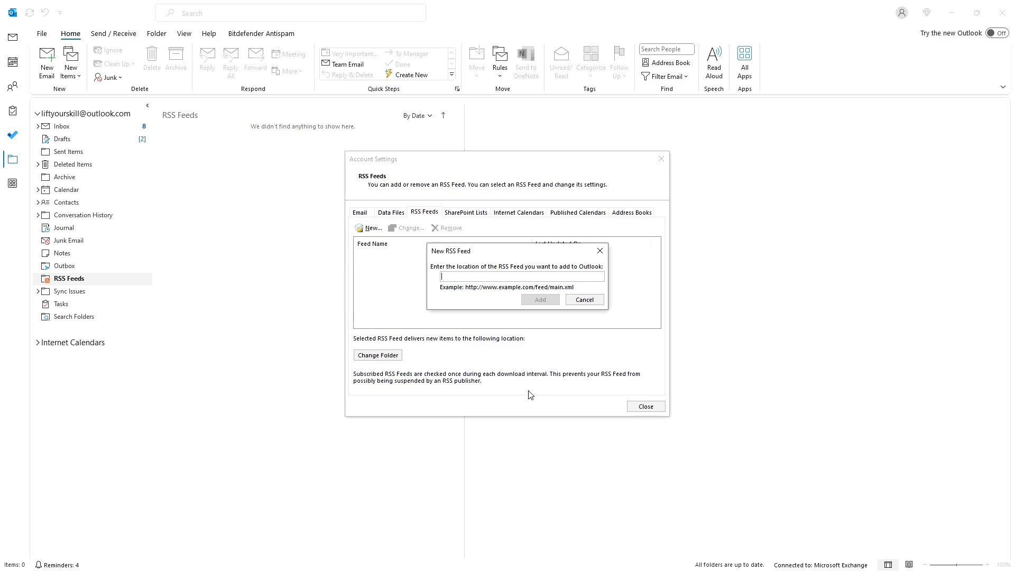
{"action": "type", "text": "https://liftyourskill.com/b"}
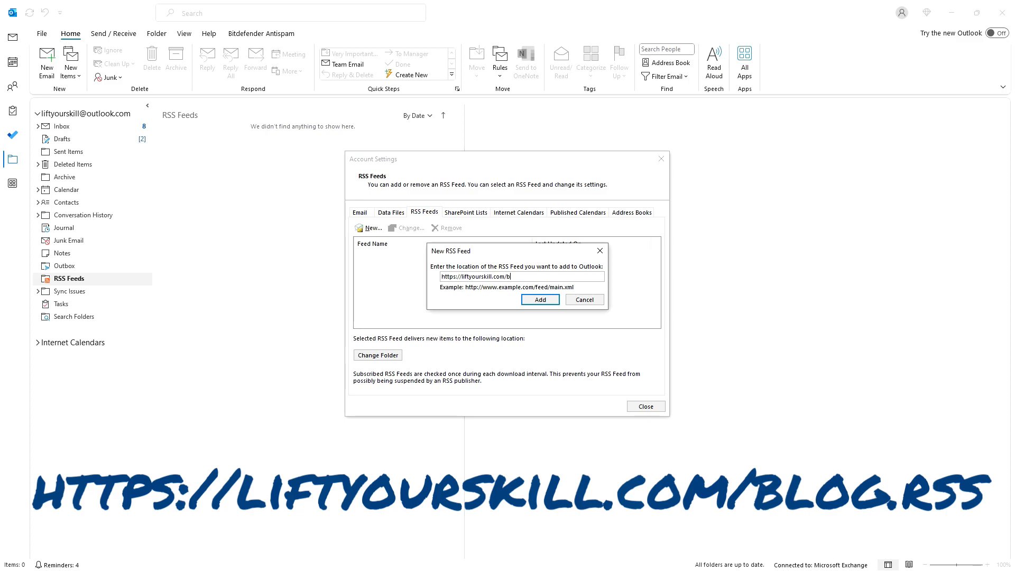
{"action": "type", "text": "log.rs"}
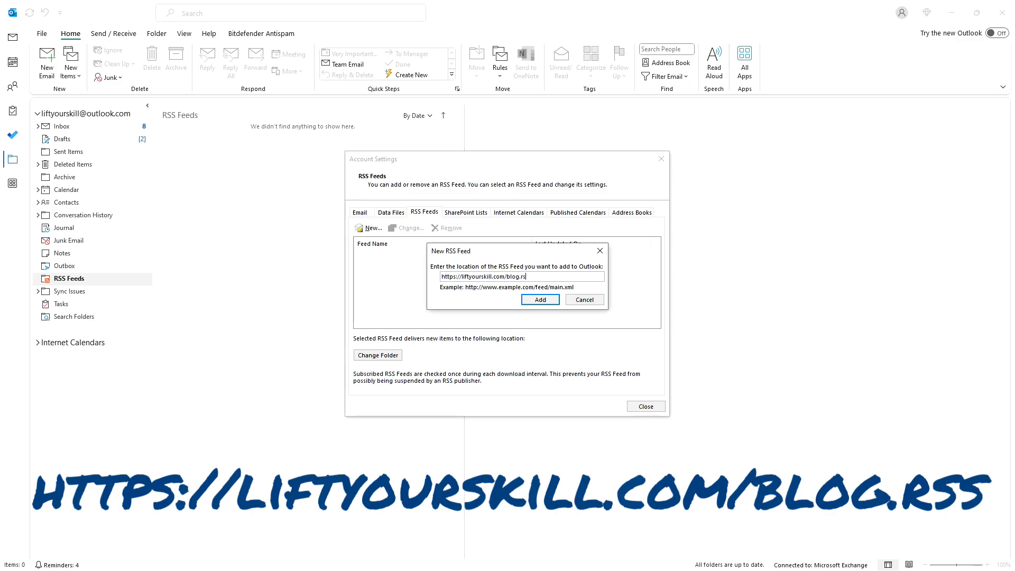
{"action": "left_click", "coordinate": [539, 299]}
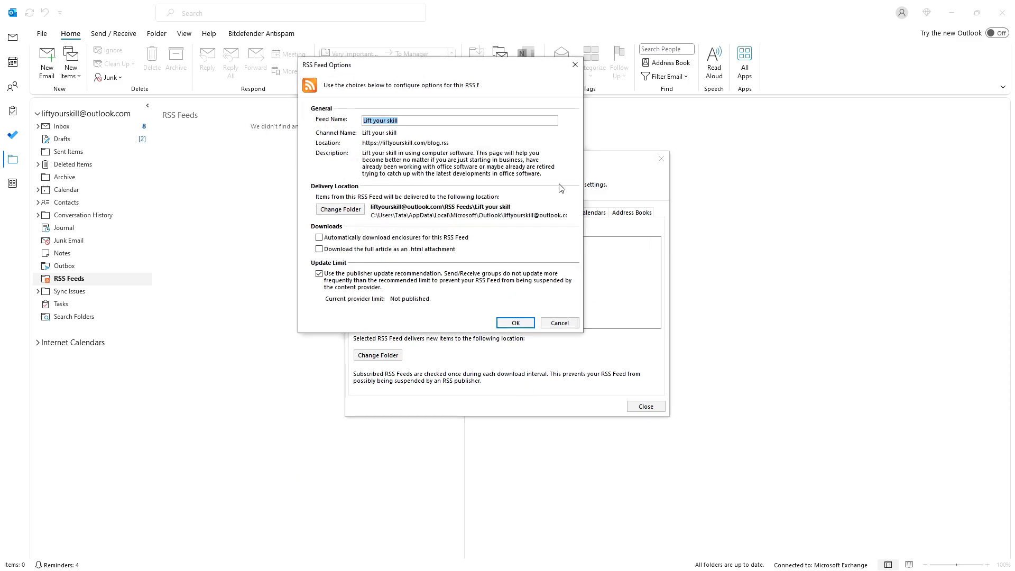
{"action": "left_click", "coordinate": [515, 322]}
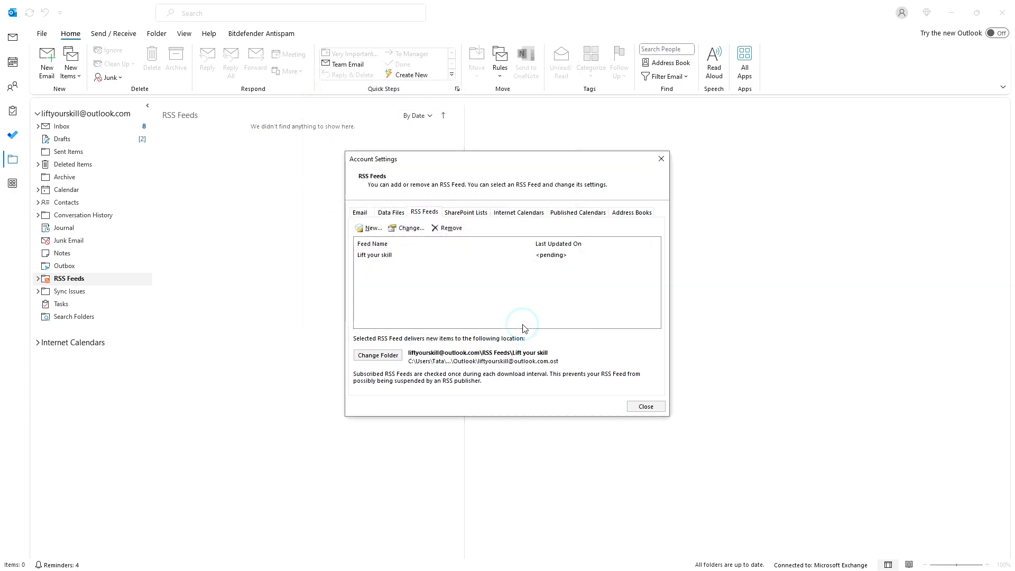
{"action": "left_click", "coordinate": [645, 406]}
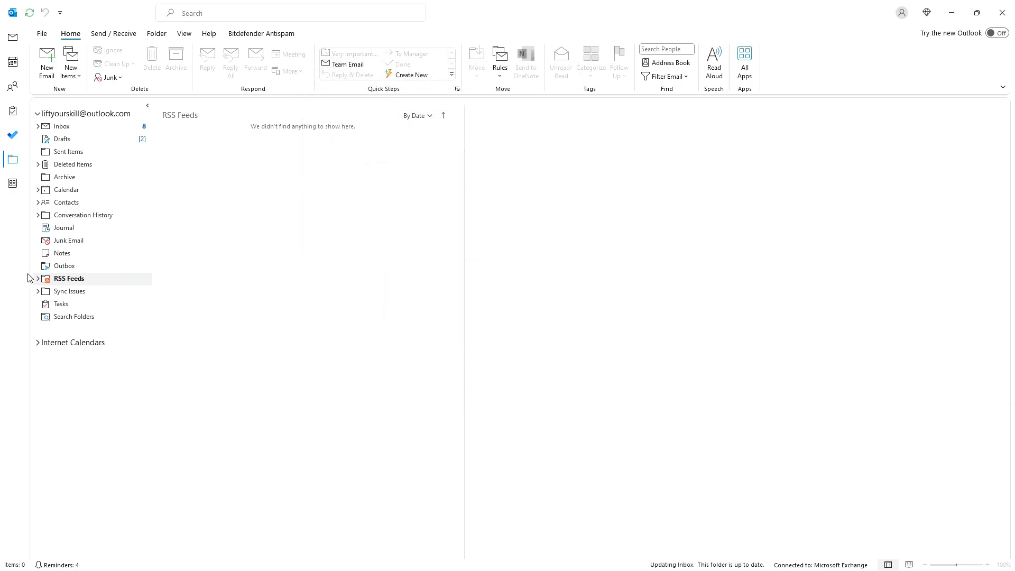
Step: Read the Outlook search and OneNote shortcuts posts in the Lift your skill feed and view the OneNote article online
{"action": "left_click", "coordinate": [38, 278]}
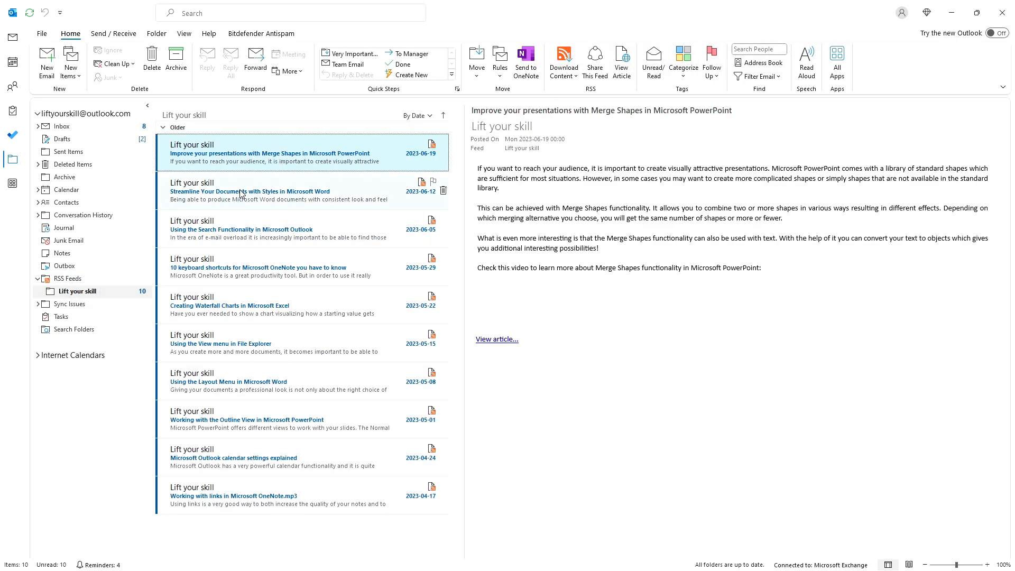
{"action": "left_click", "coordinate": [259, 228]}
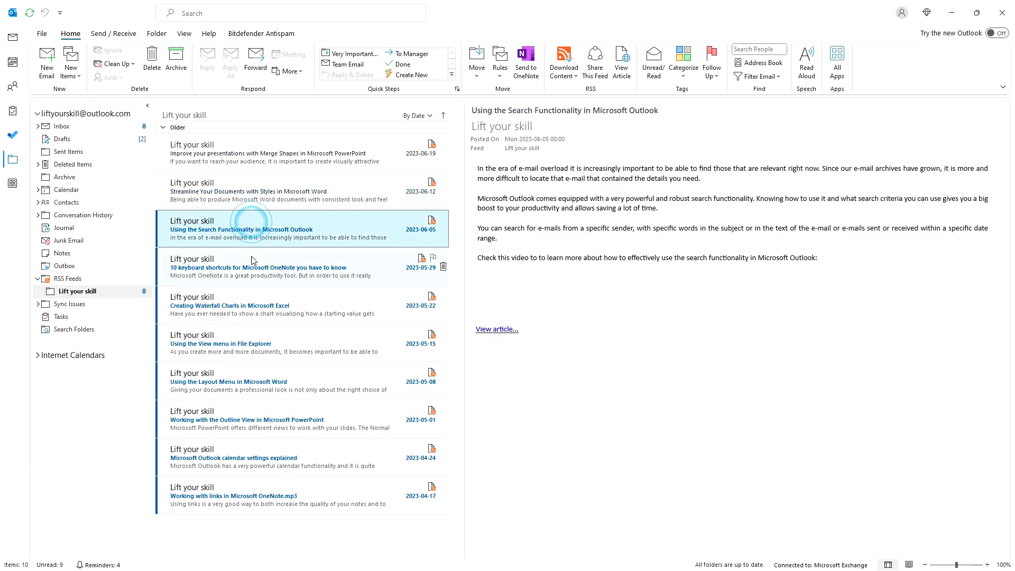
{"action": "left_click", "coordinate": [259, 266]}
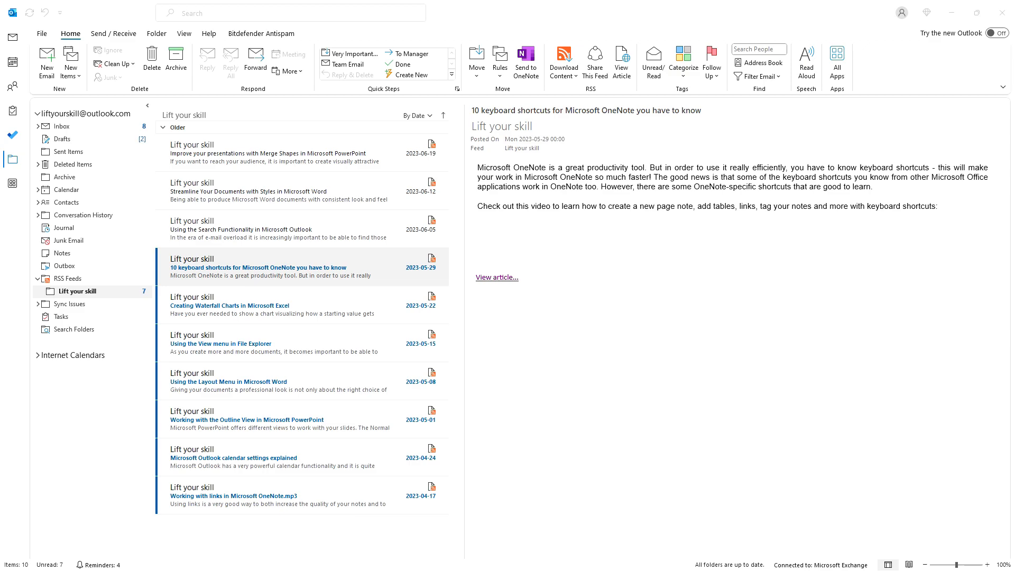
{"action": "left_click", "coordinate": [497, 277]}
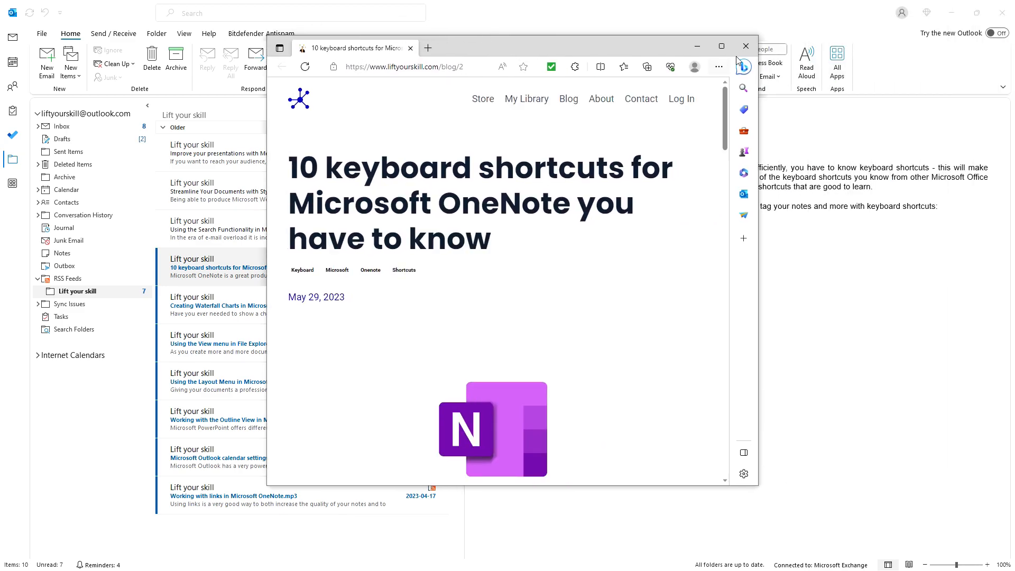
Step: Close the Edge window showing the OneNote shortcuts post and return to Outlook
{"action": "left_click", "coordinate": [746, 45]}
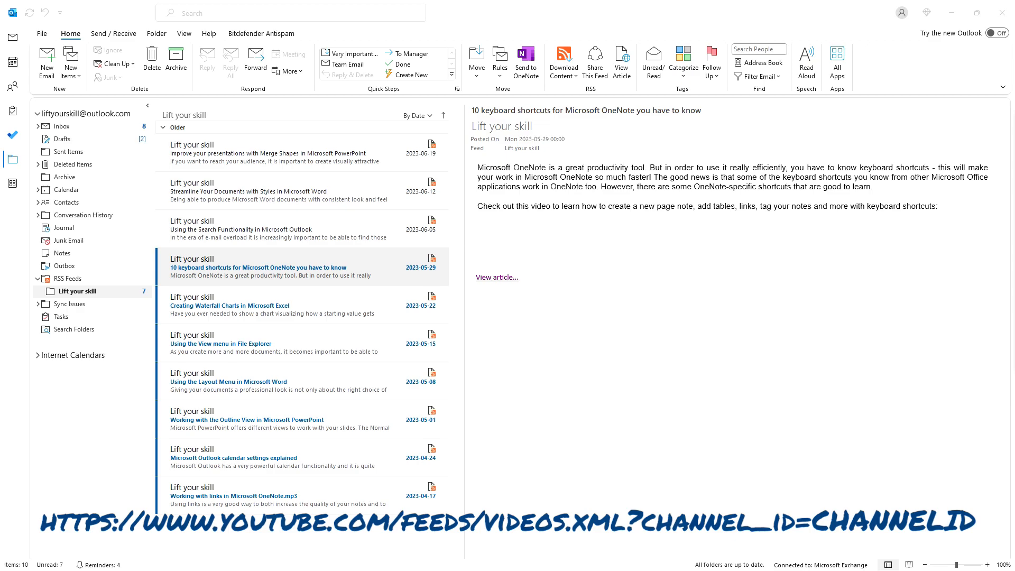
{"action": "mouse_move", "coordinate": [881, 104]}
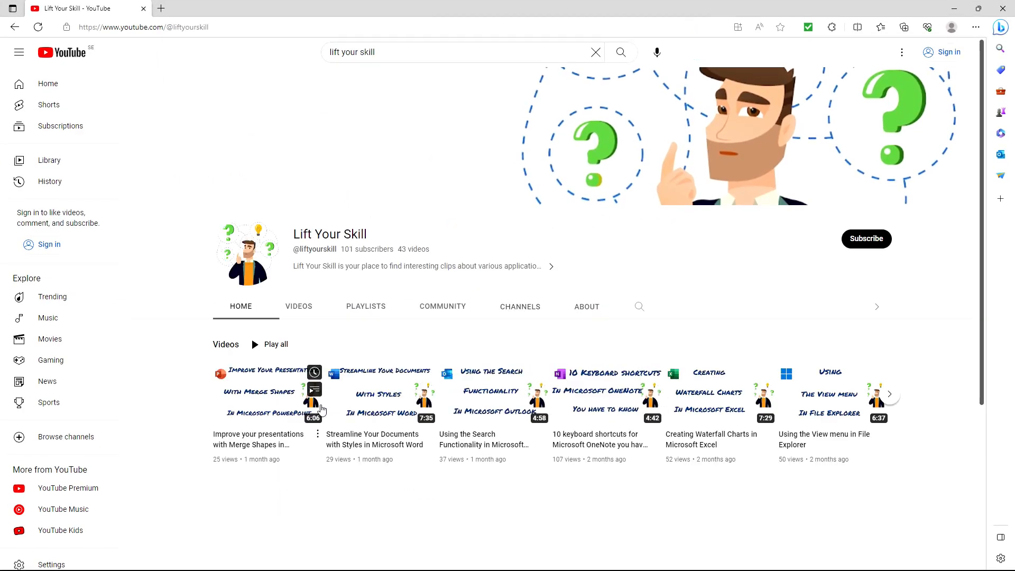
Step: View the page source of the channel's Merge Shapes video and select the externalChannelId value
{"action": "left_click", "coordinate": [266, 391]}
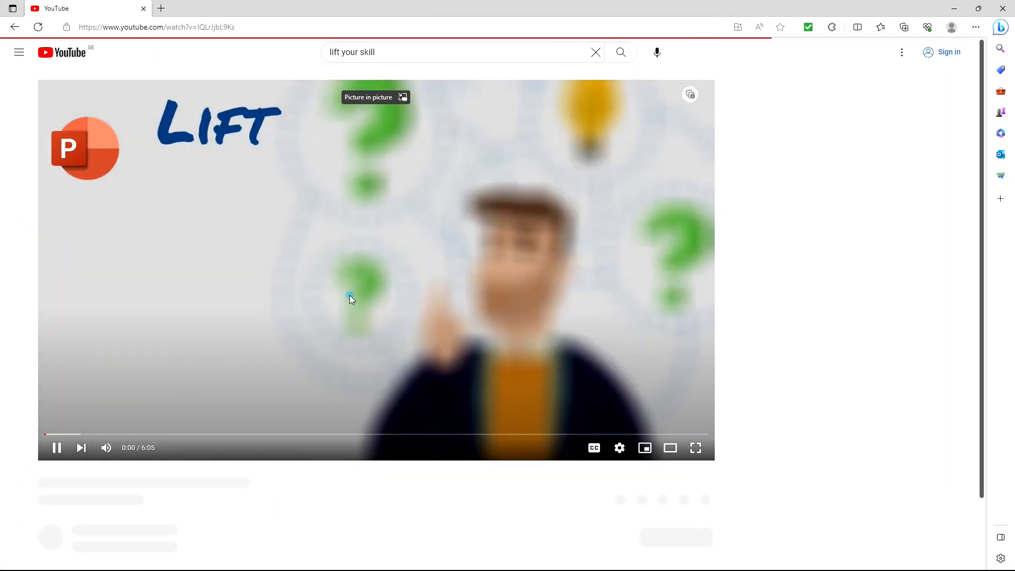
{"action": "right_click", "coordinate": [350, 299]}
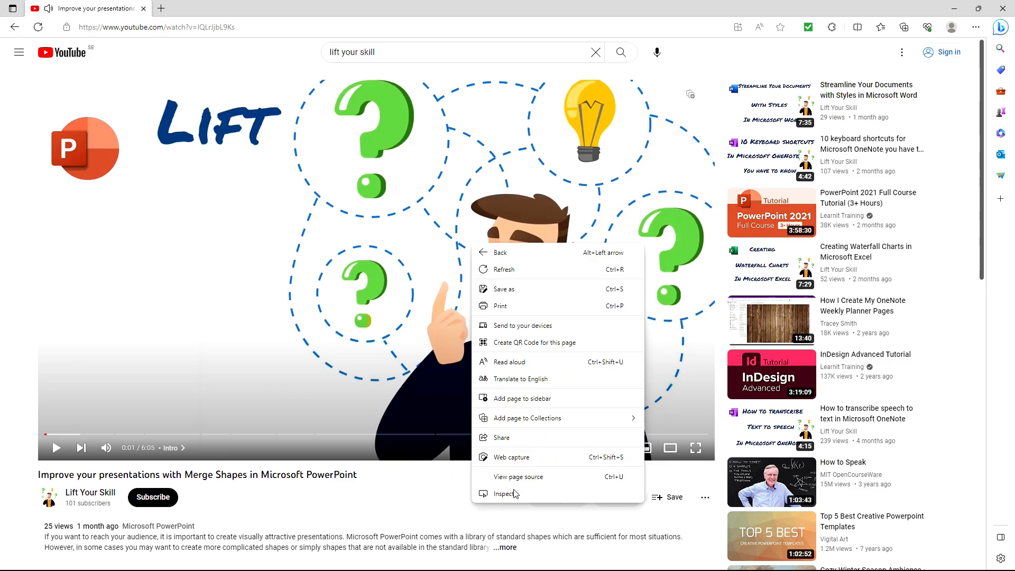
{"action": "left_click", "coordinate": [518, 477]}
{"action": "type", "text": "externalch"}
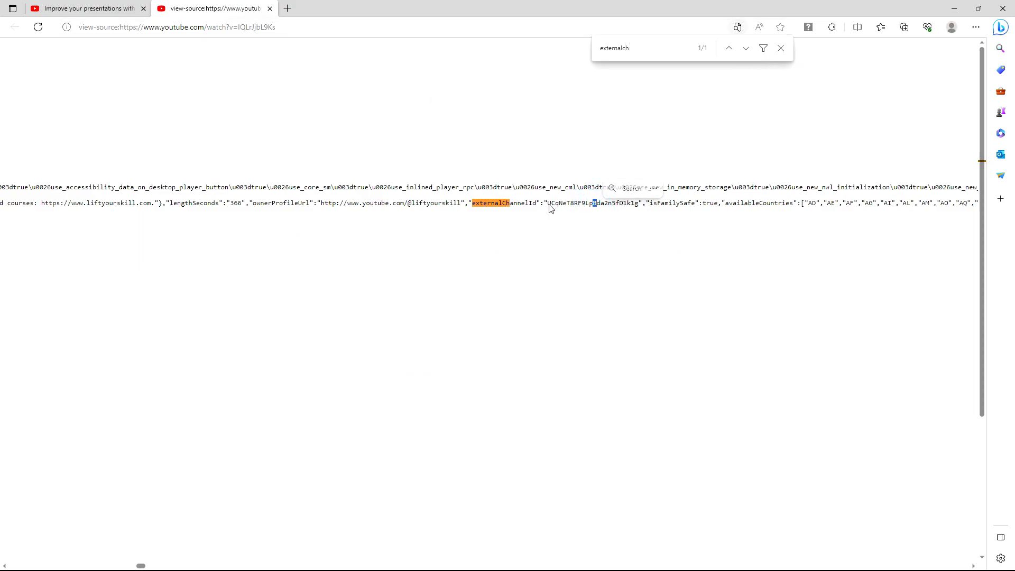
{"action": "double_click", "coordinate": [590, 203]}
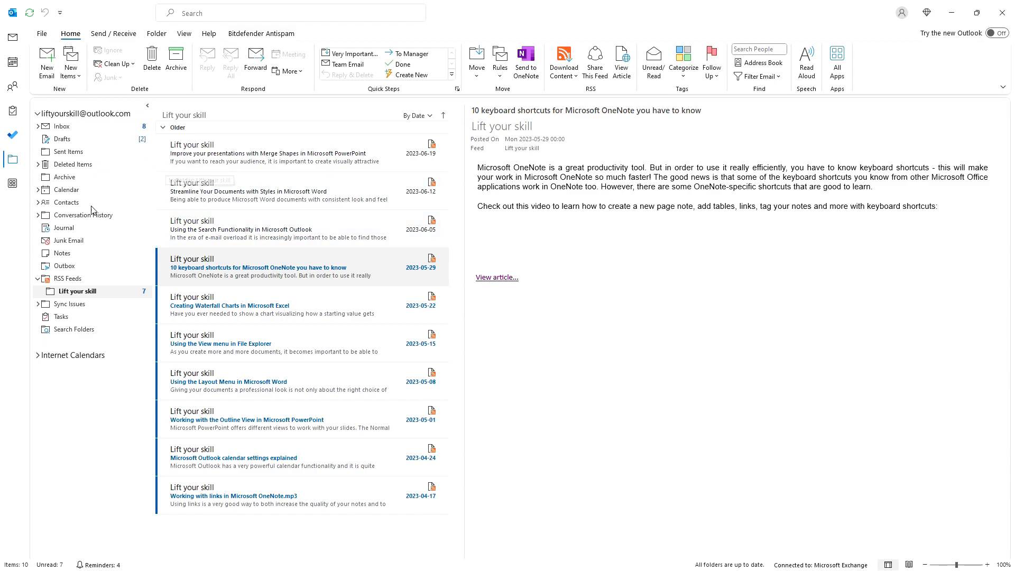
Step: From the RSS Feeds folder, reach Account Settings' RSS Feeds tab and Change the Lift your skill blog feed
{"action": "left_click", "coordinate": [69, 278]}
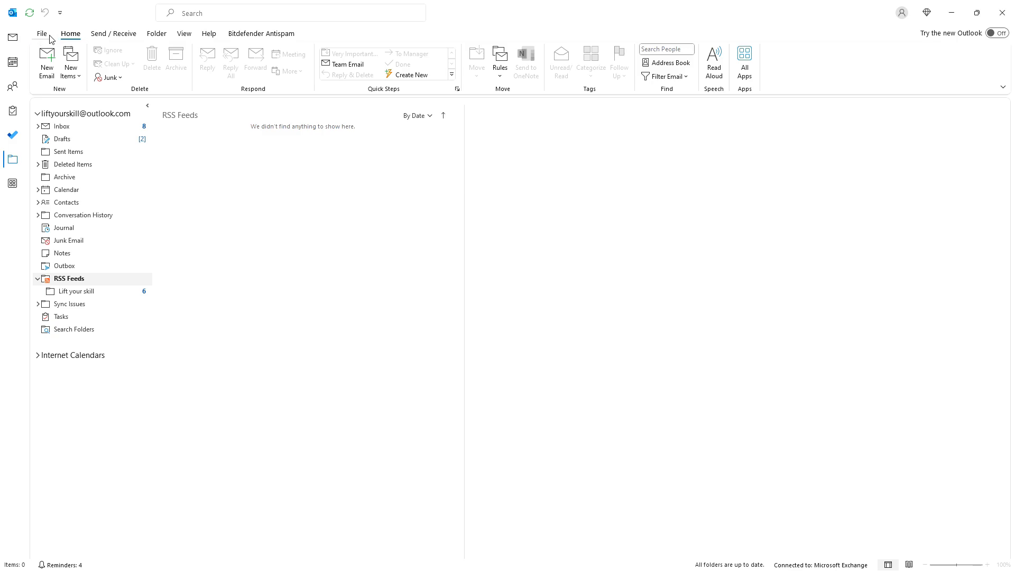
{"action": "left_click", "coordinate": [42, 32]}
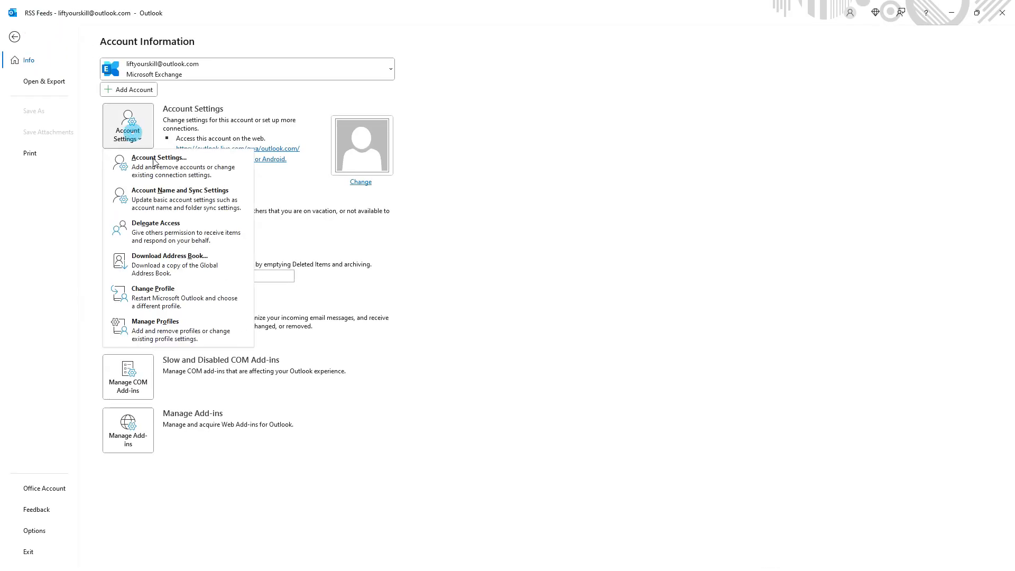
{"action": "left_click", "coordinate": [158, 157]}
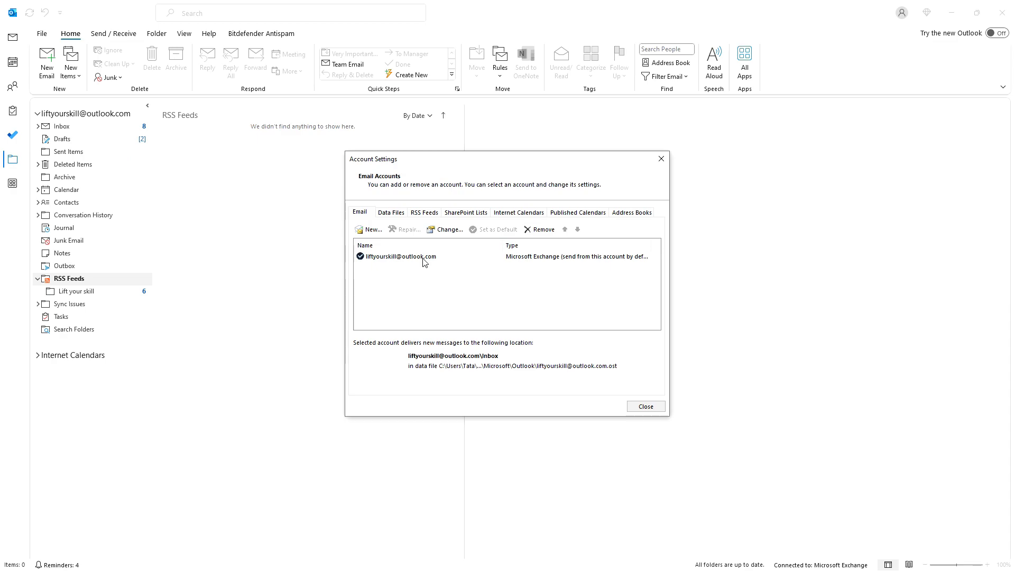
{"action": "left_click", "coordinate": [424, 211]}
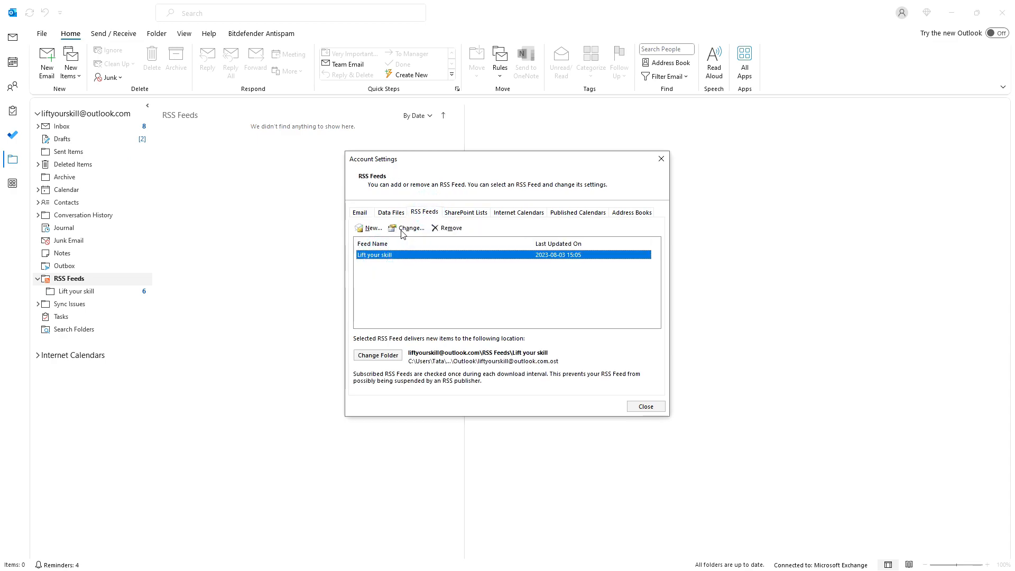
{"action": "left_click", "coordinate": [406, 229]}
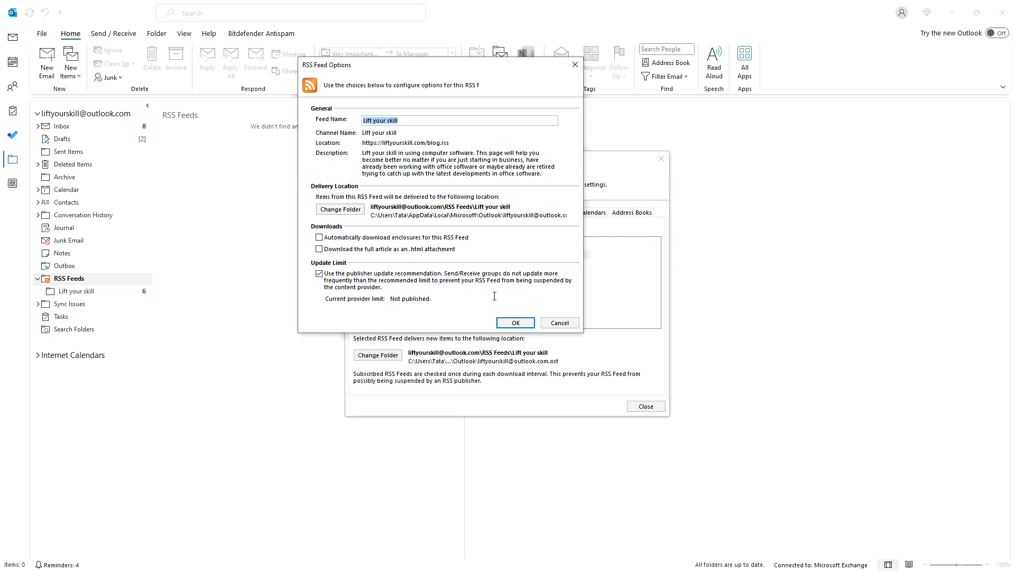
Step: Add the YouTube channel feed URL as a second subscription, accepting its options and confirming the download
{"action": "left_click", "coordinate": [515, 322]}
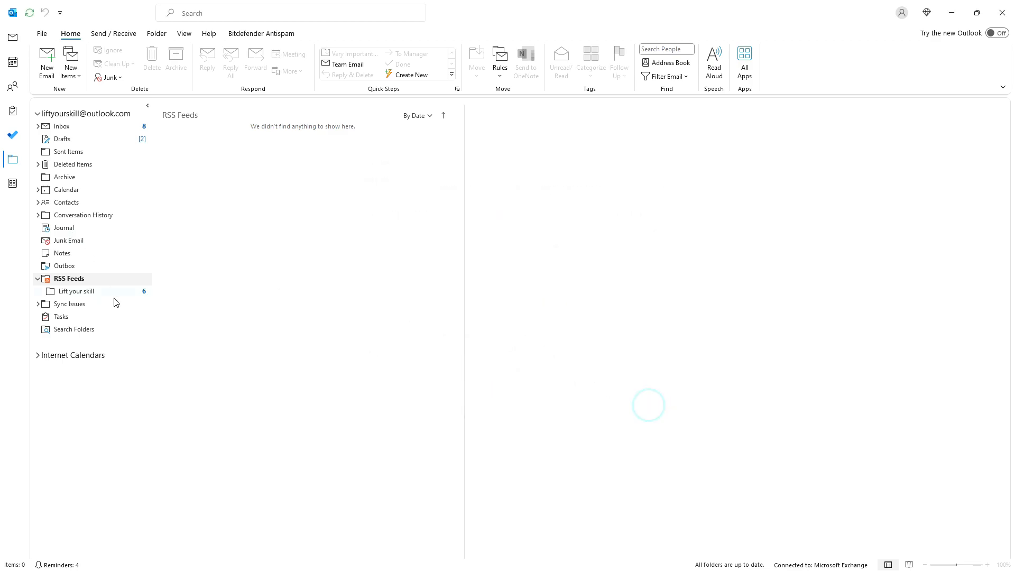
{"action": "right_click", "coordinate": [69, 278]}
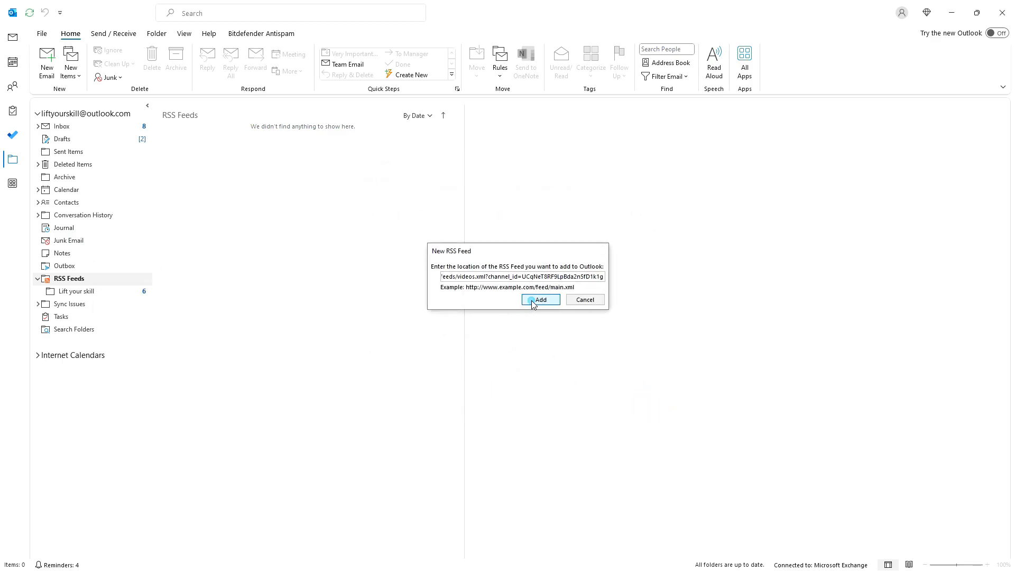
{"action": "left_click", "coordinate": [540, 299]}
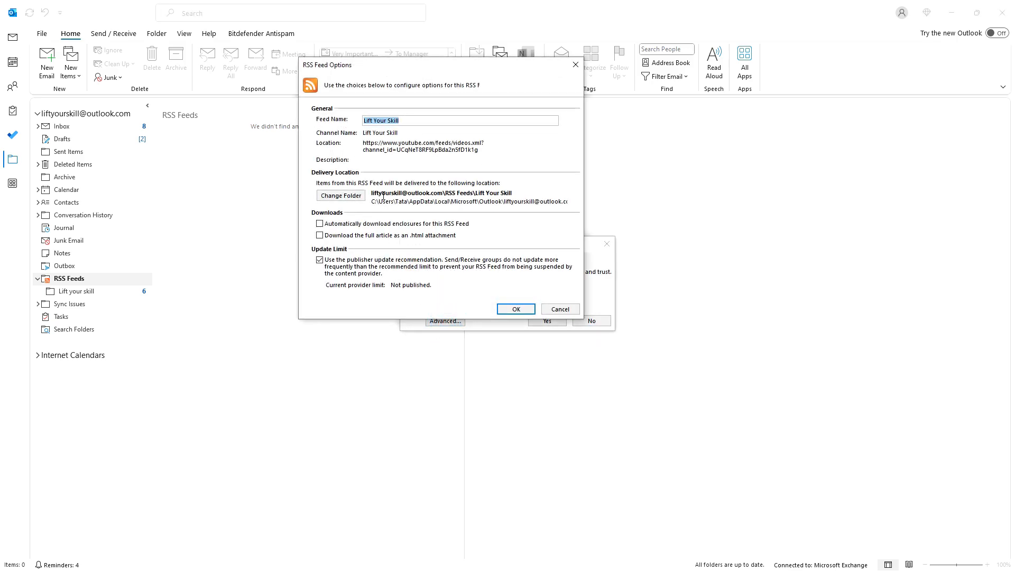
{"action": "left_click", "coordinate": [515, 308]}
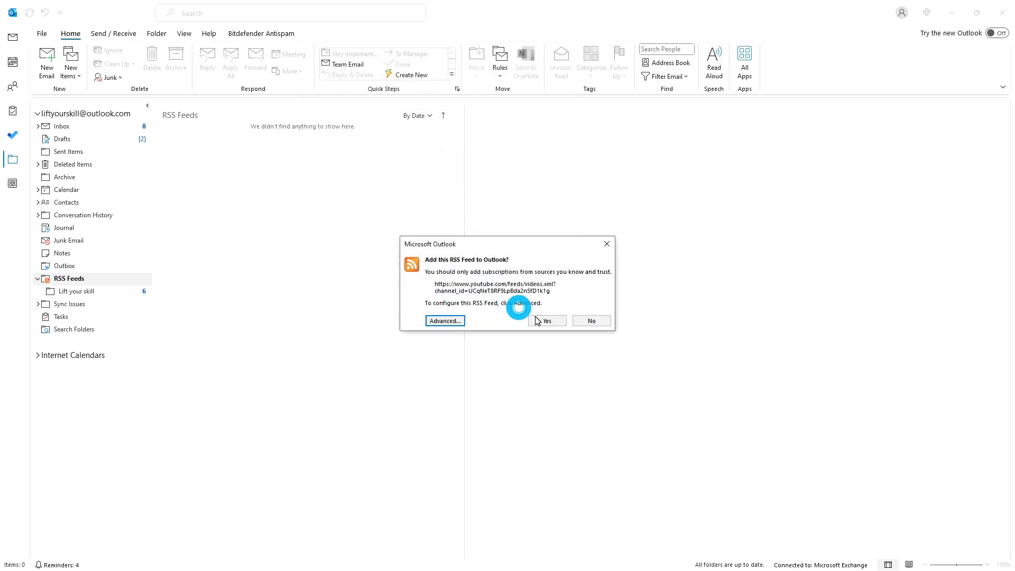
{"action": "left_click", "coordinate": [547, 320]}
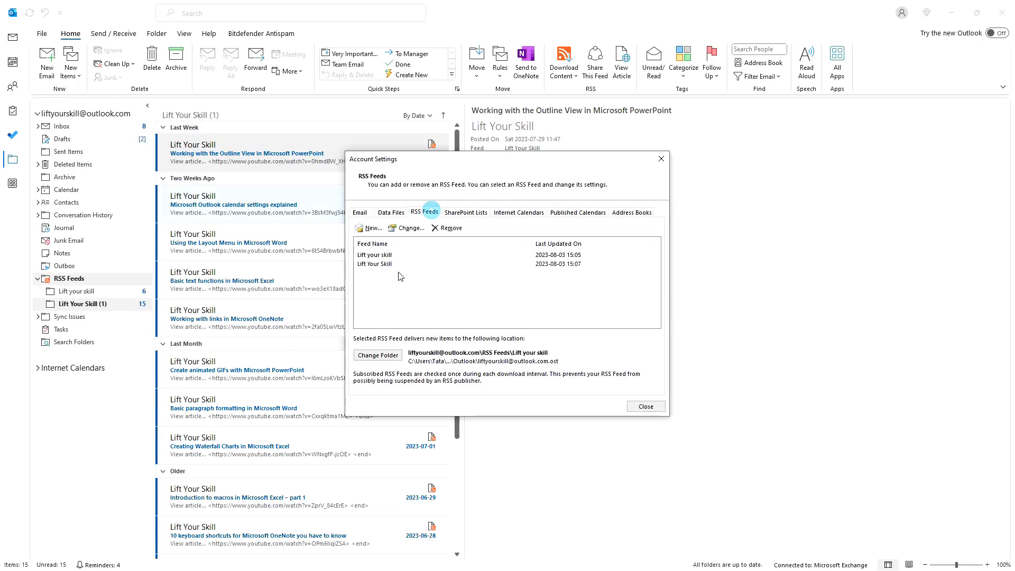
Step: Remove the Lift Your Skill YouTube feed from the RSS Feeds list and confirm, keeping only the blog feed
{"action": "left_click", "coordinate": [408, 228]}
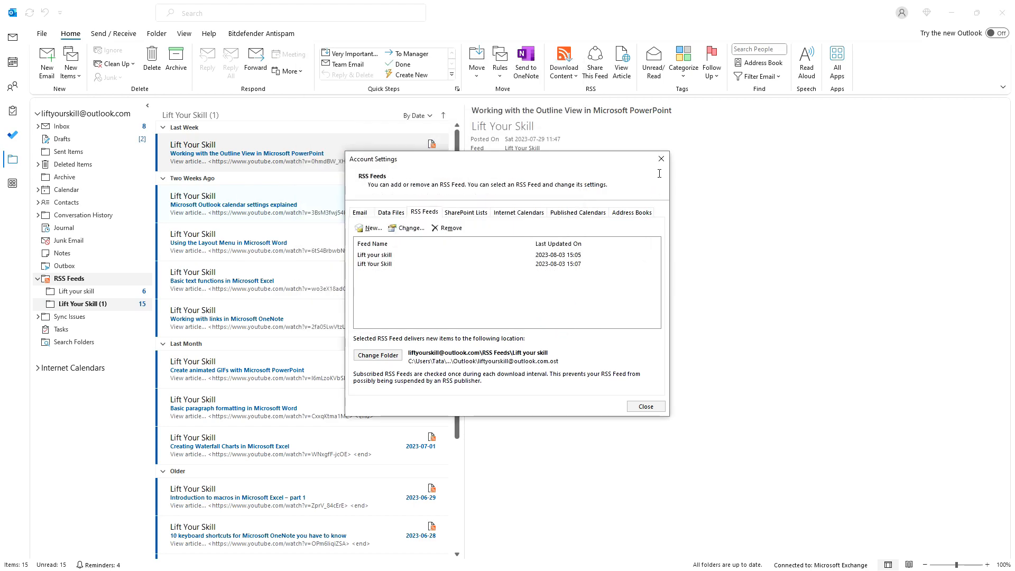
{"action": "left_click", "coordinate": [645, 406]}
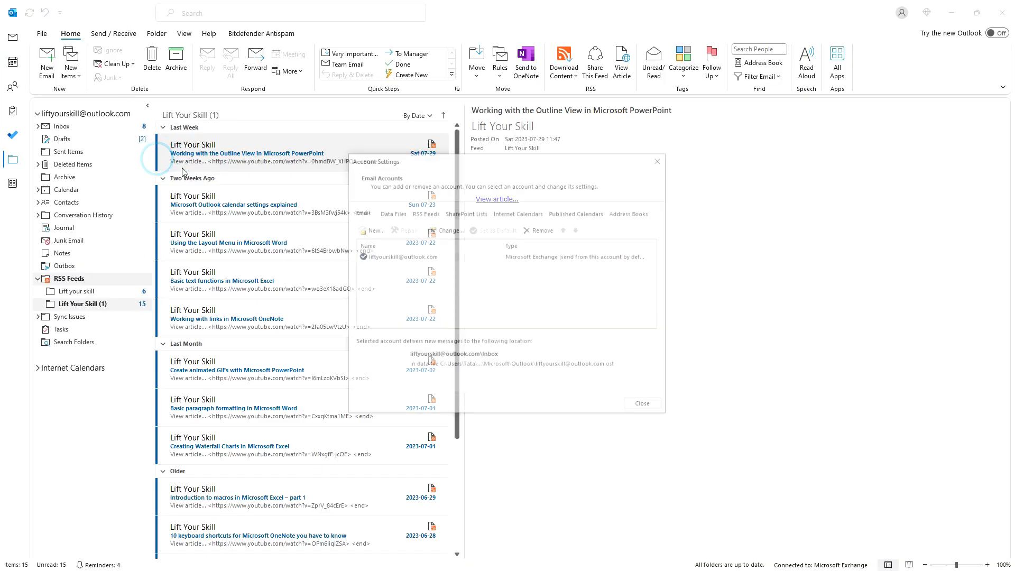
{"action": "left_click", "coordinate": [426, 212]}
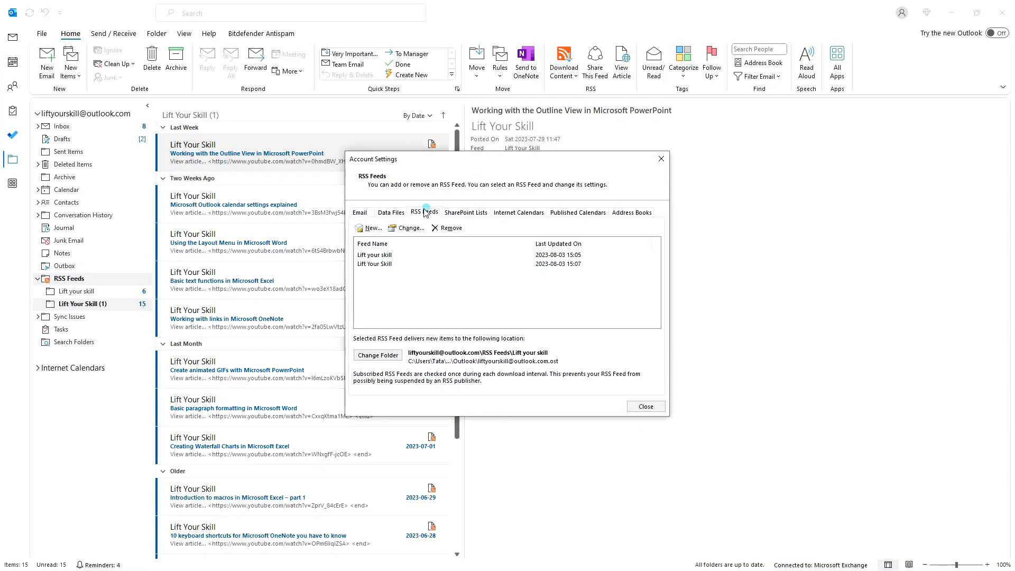
{"action": "left_click", "coordinate": [375, 255]}
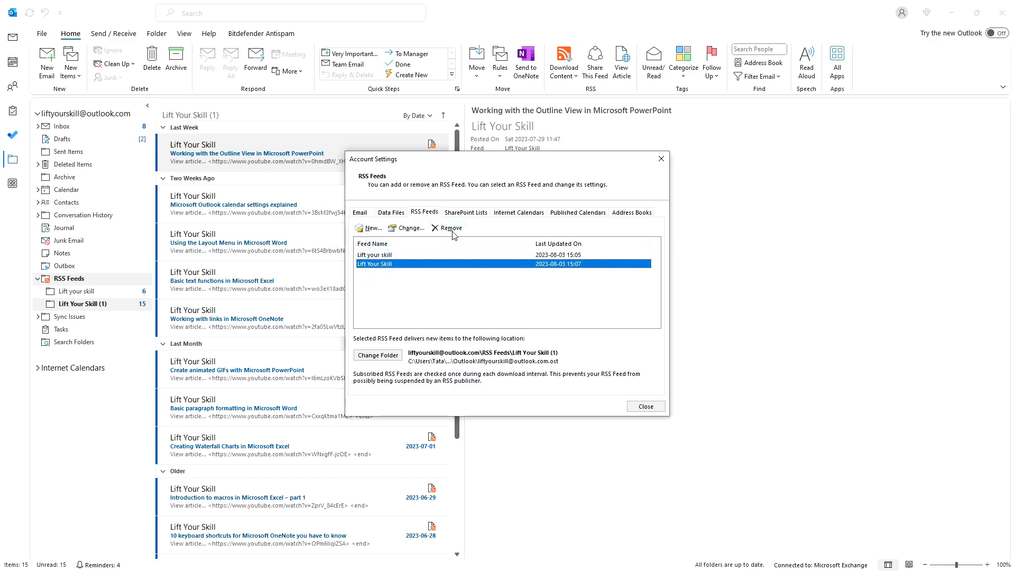
{"action": "left_click", "coordinate": [452, 229]}
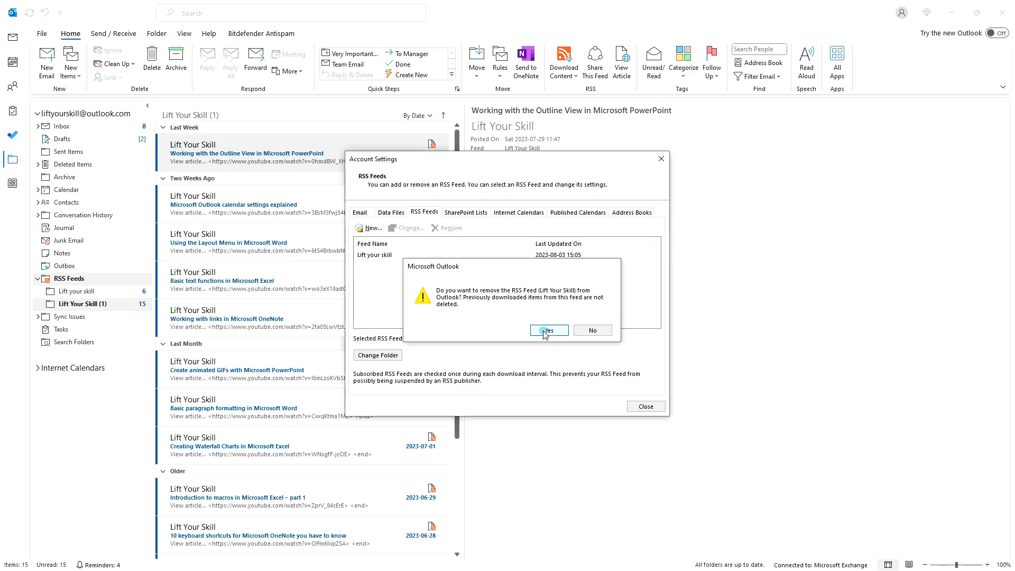
{"action": "left_click", "coordinate": [548, 330]}
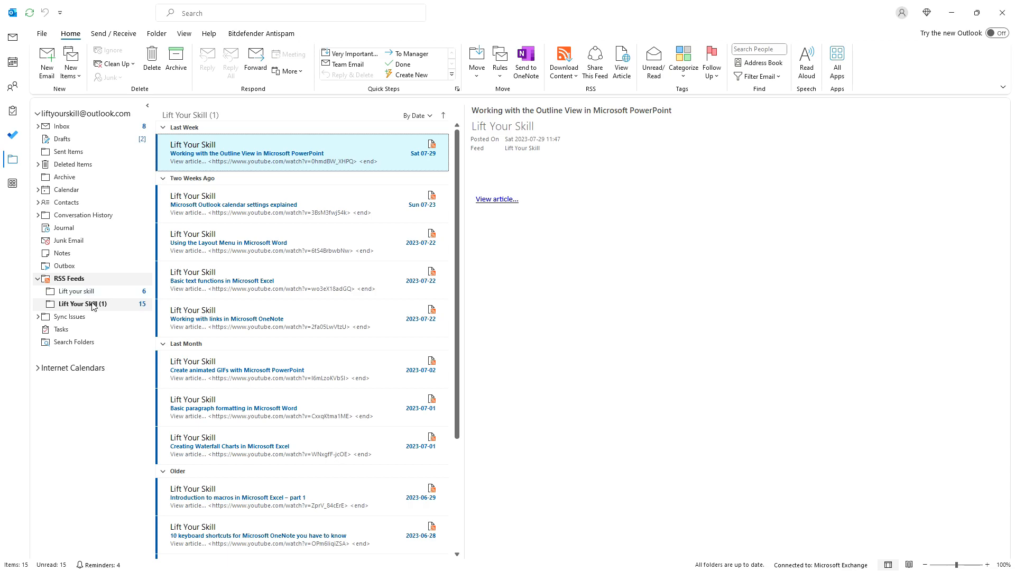
{"action": "mouse_move", "coordinate": [101, 321]}
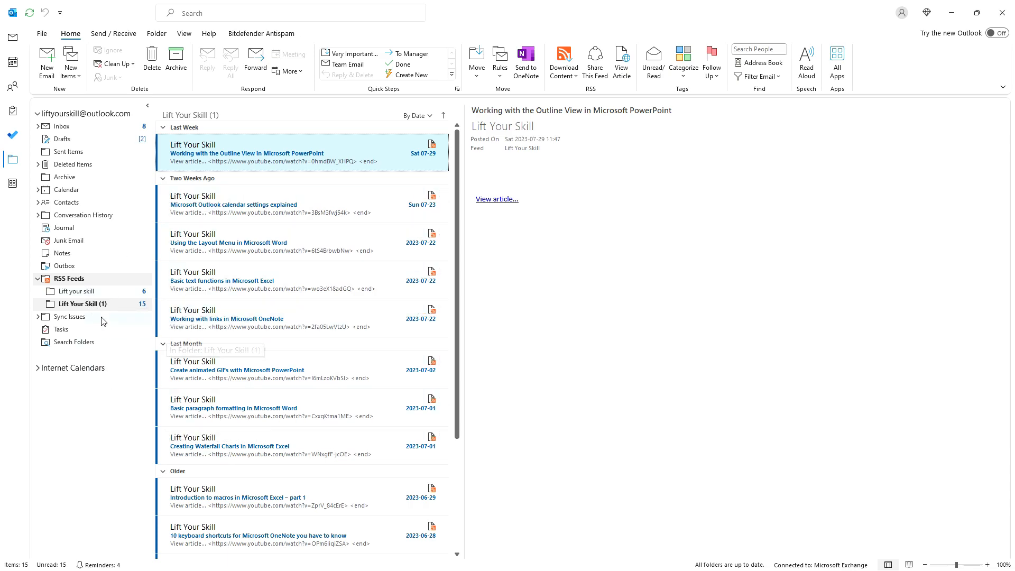
Step: Delete the Lift Your Skill (1) folder, confirming its move to Deleted Items
{"action": "right_click", "coordinate": [83, 303]}
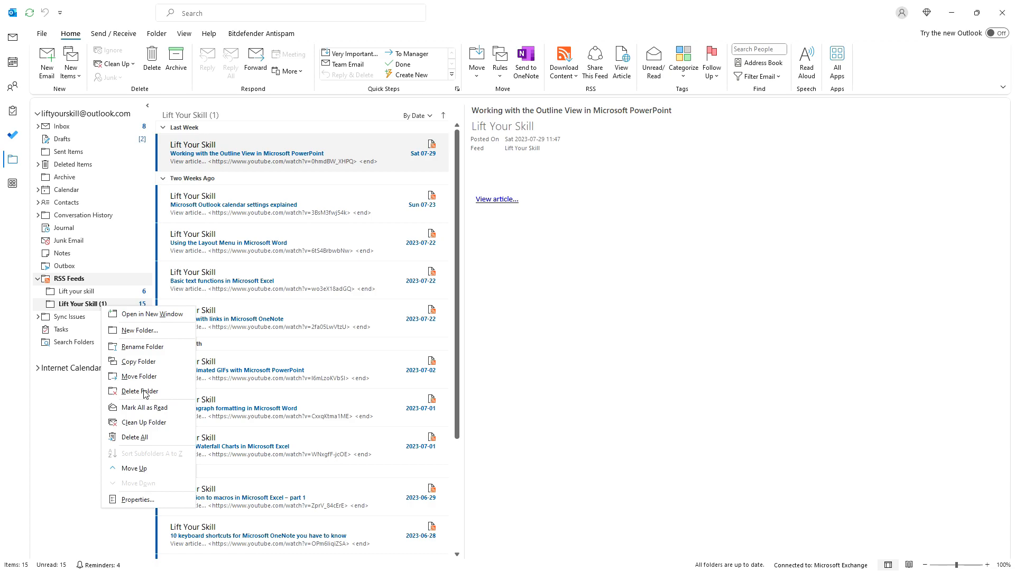
{"action": "left_click", "coordinate": [139, 390]}
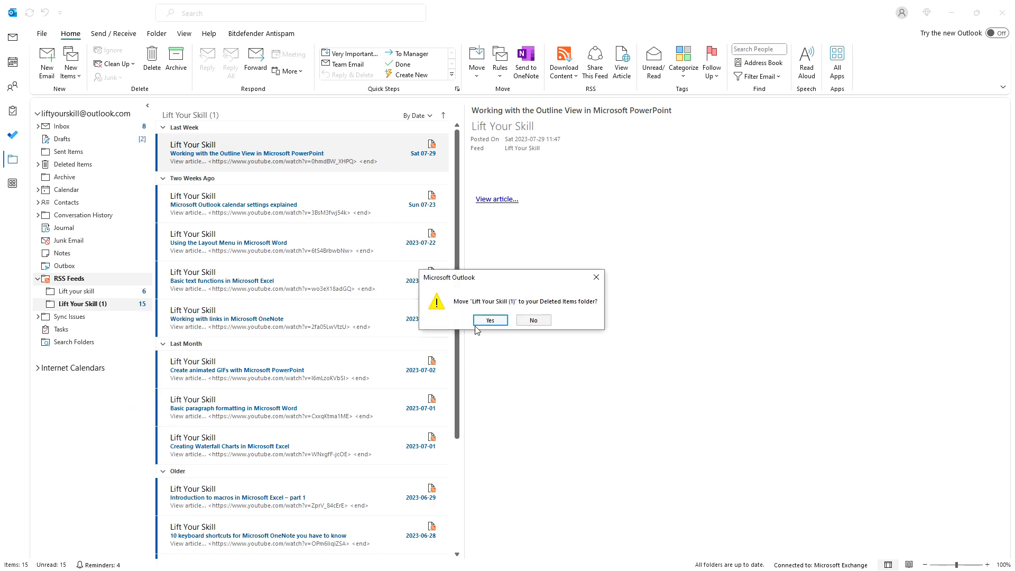
{"action": "left_click", "coordinate": [489, 320]}
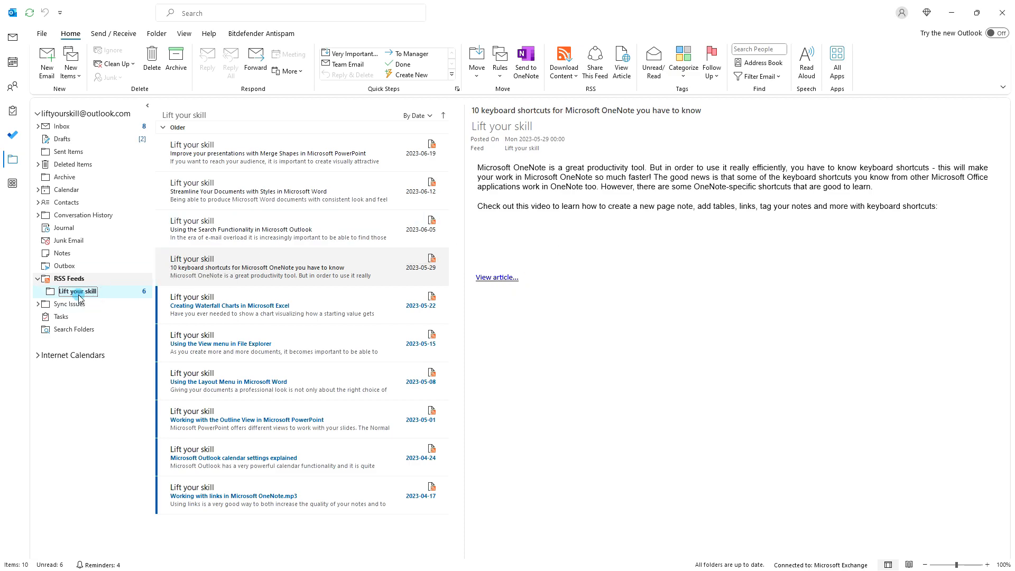
Step: Bring up actions for the remaining Lift your skill folder and show colour categories
{"action": "right_click", "coordinate": [77, 291]}
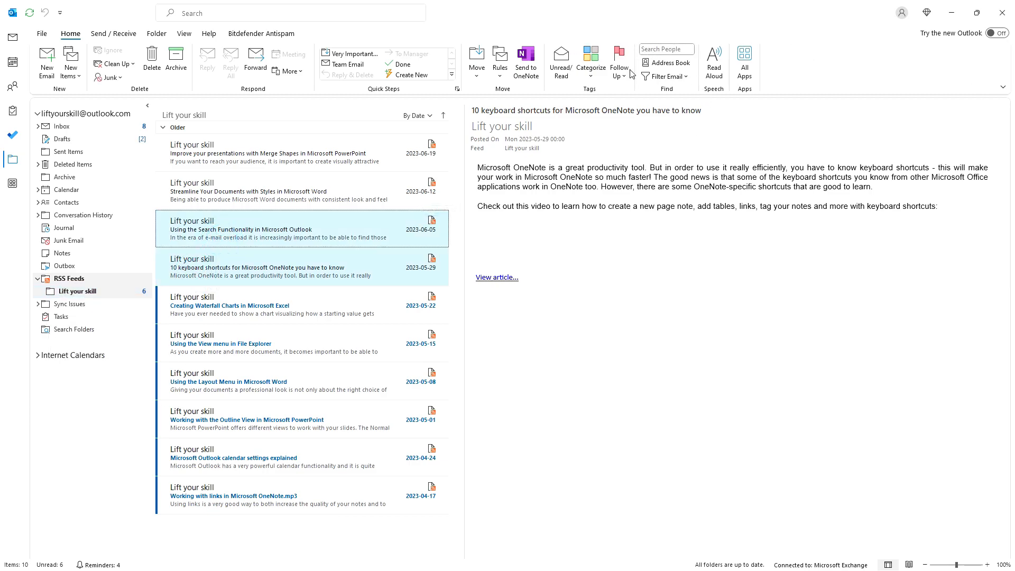
{"action": "left_click", "coordinate": [590, 59]}
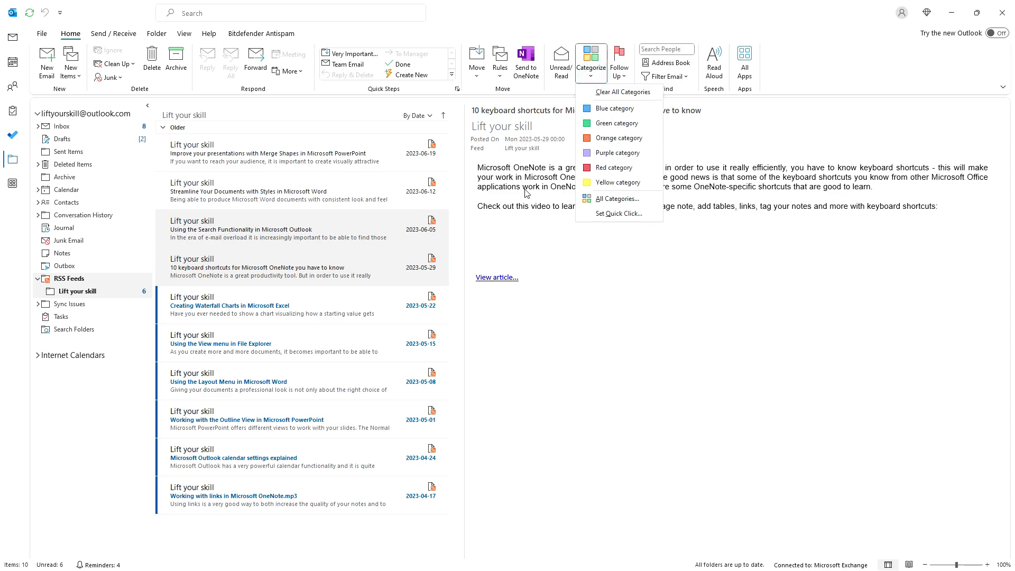